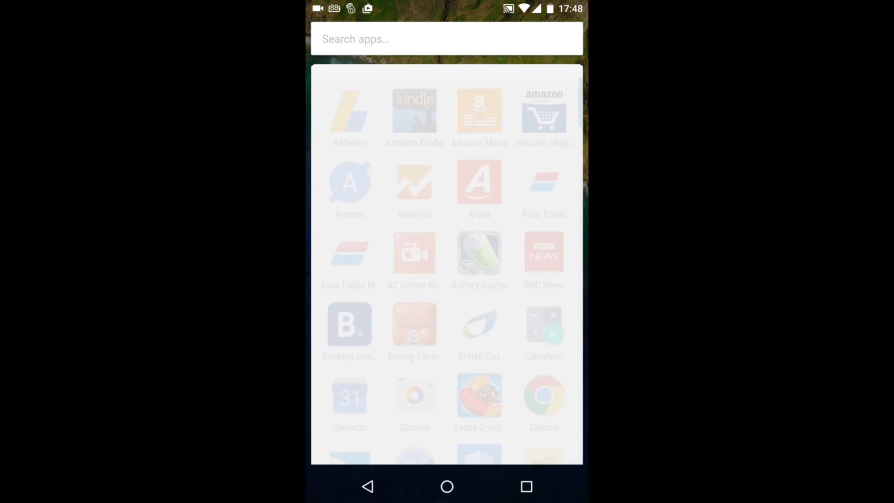
- Scroll the app drawer down to the end of the list where Wifi Analyzer sits
scroll("down", 3)
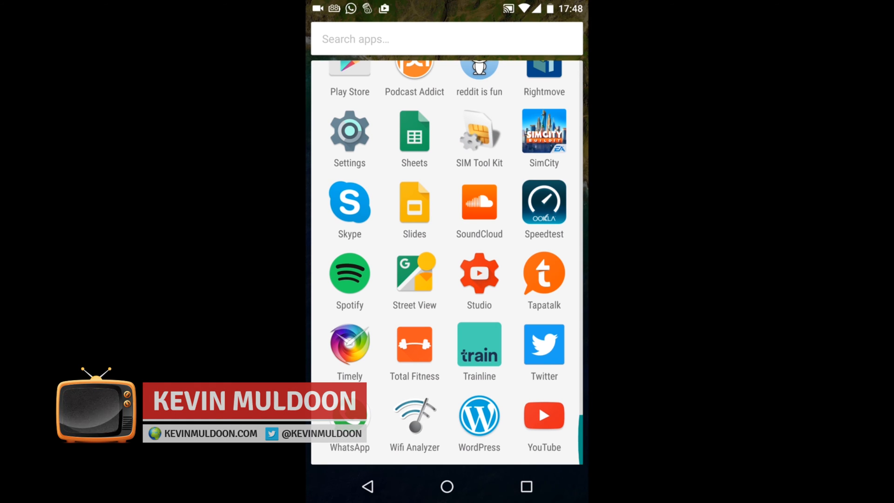
- Launch Wifi Analyzer from the app drawer to show its Time graph view
left_click(414, 417)
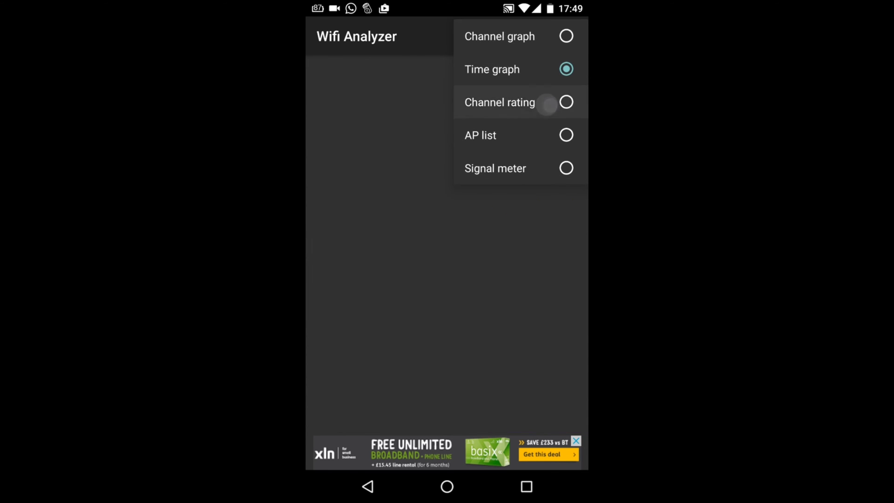
- View the Channel rating stars for channels 1–14, then switch to the Signal meter gauge
left_click(499, 102)
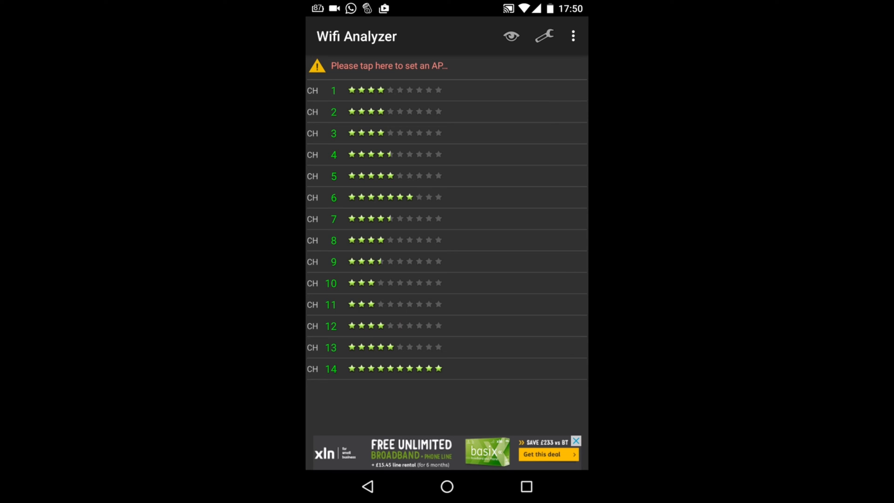
left_click(511, 36)
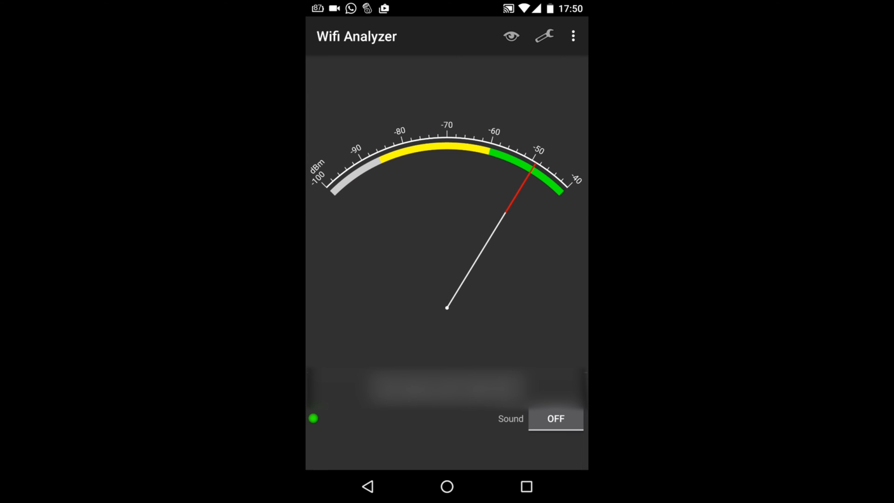
- Review the settings list down through Other Settings, Ad setting and Create shortcut
left_click(543, 36)
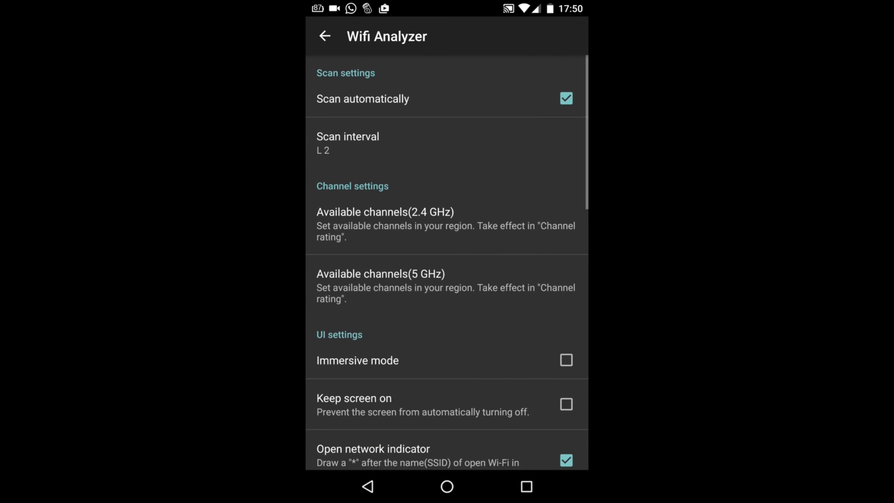
scroll("down", 3)
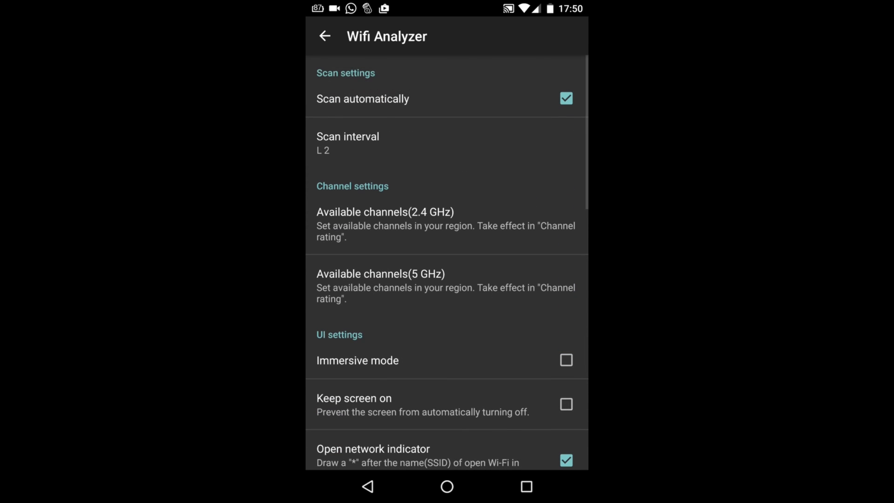
scroll("down", 3)
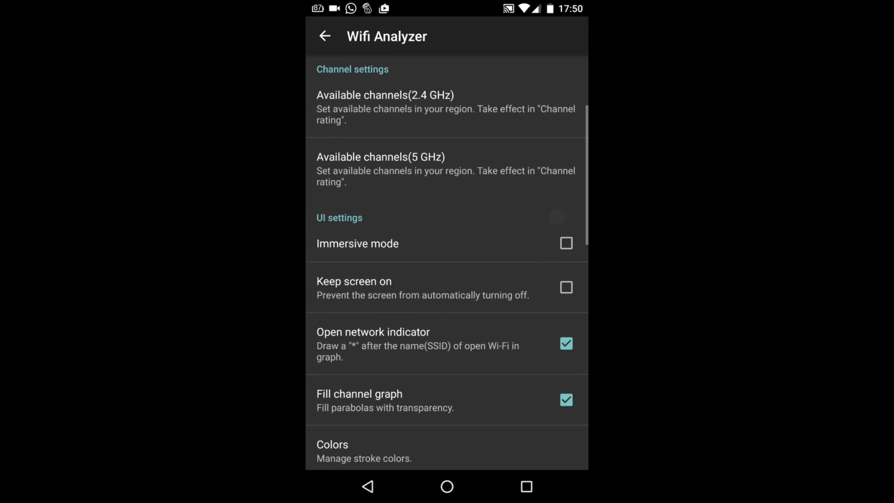
scroll("down", 3)
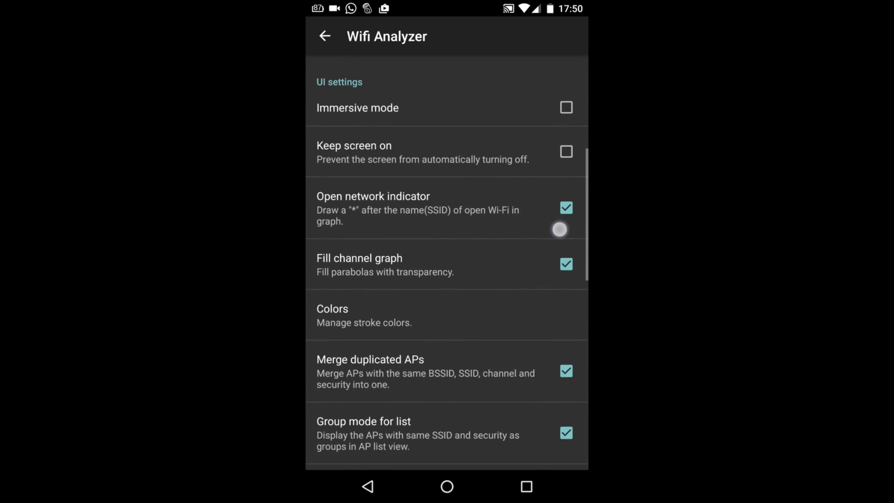
scroll("down", 3)
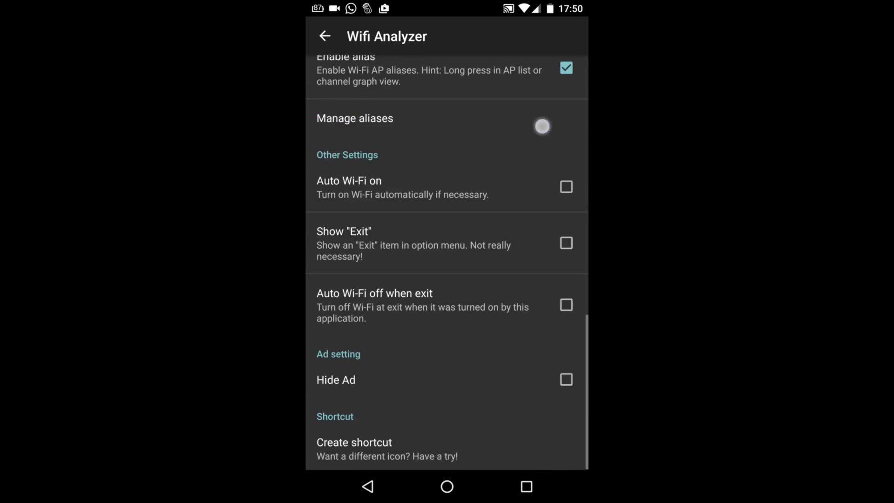